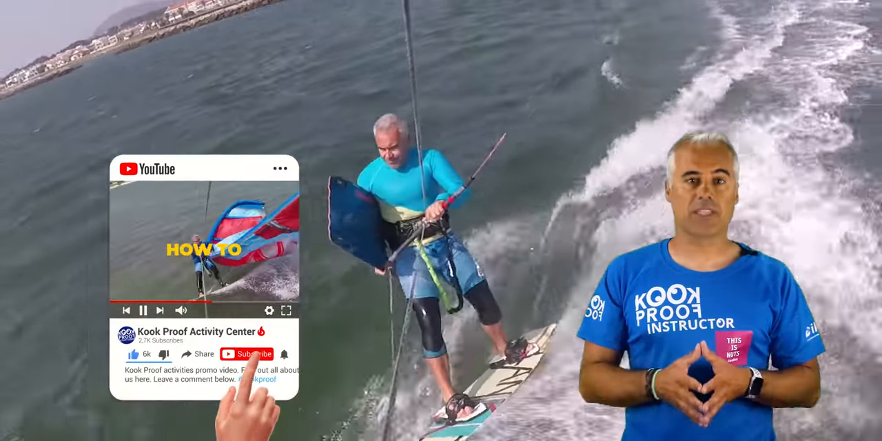
click(255, 353)
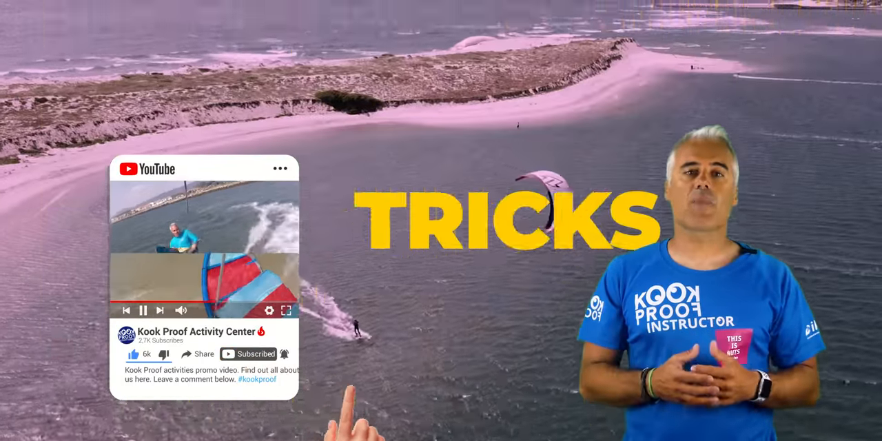